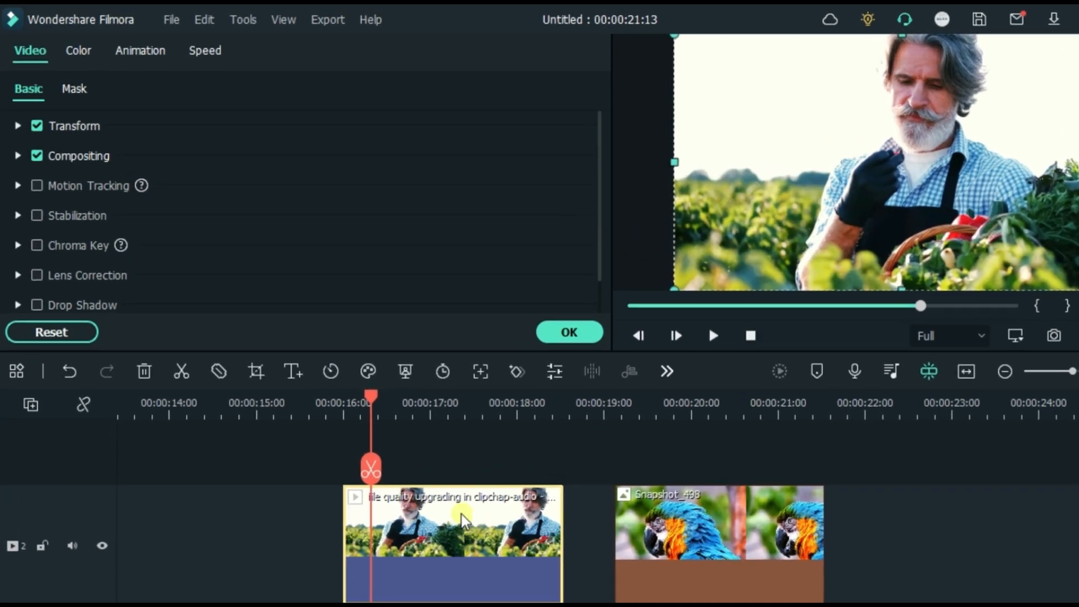
Step: Switch the farmer clip's Animation properties to the Customize keyframe settings
{"action": "left_click", "coordinate": [140, 51]}
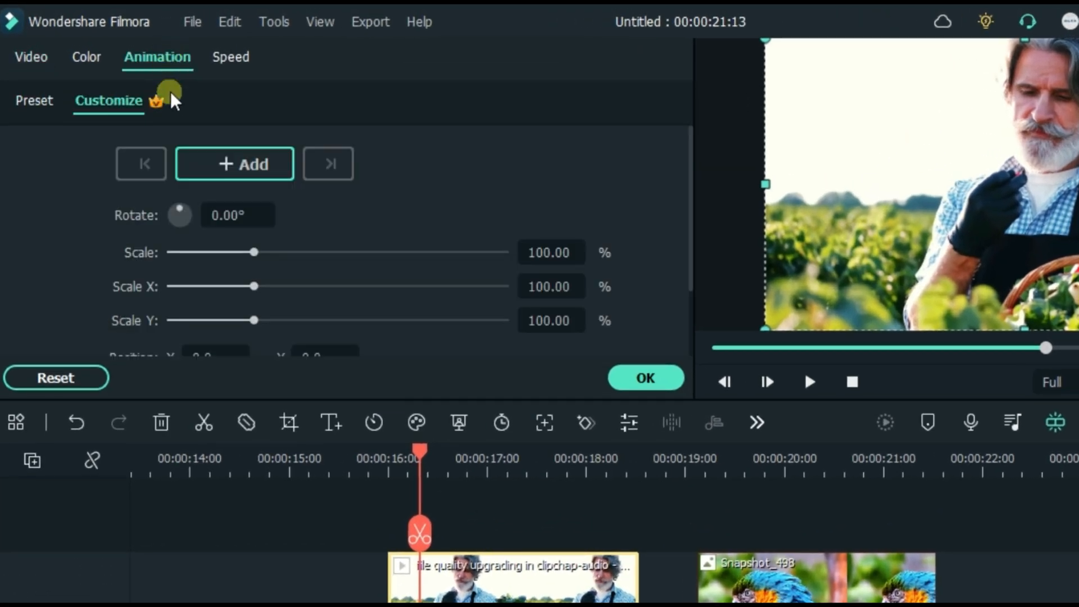
{"action": "mouse_move", "coordinate": [175, 155]}
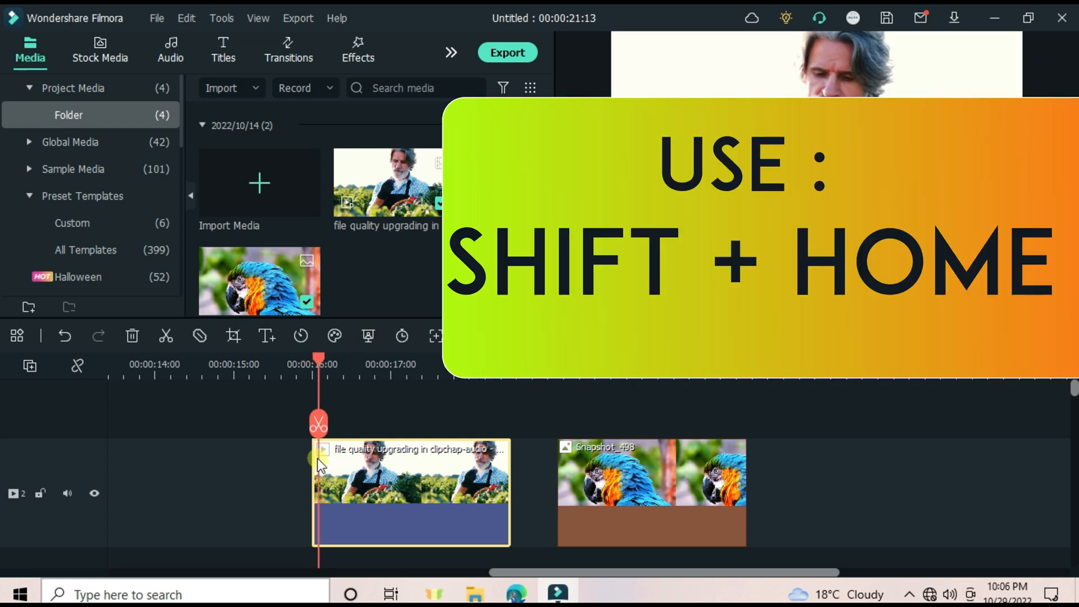
{"action": "mouse_move", "coordinate": [458, 423]}
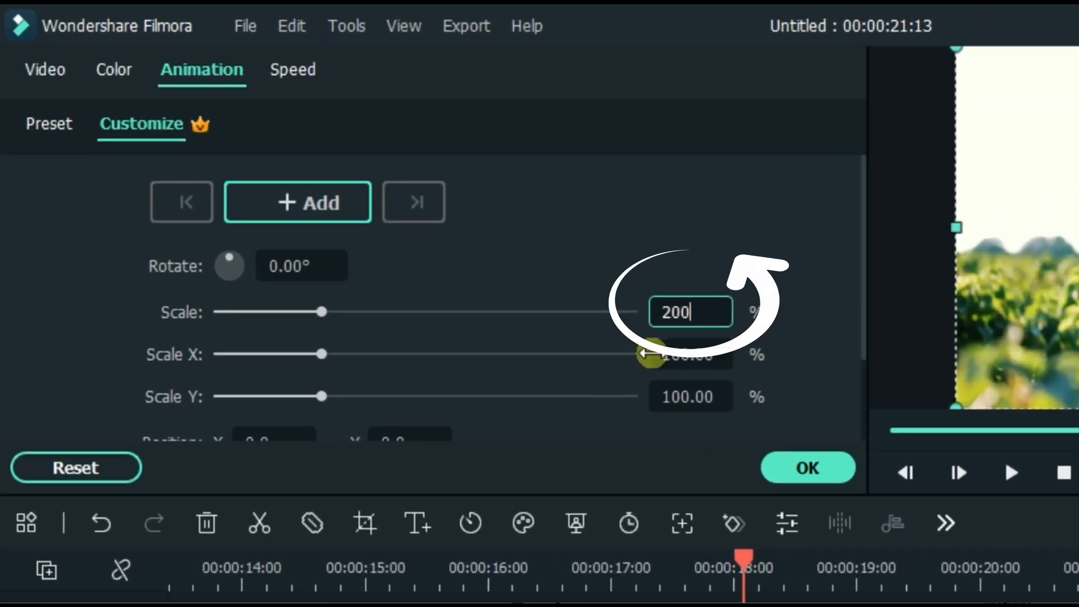
Step: Apply the 200% scale to the farmer clip and start importing new media from the snapshot clip's menu
{"action": "left_click", "coordinate": [807, 468]}
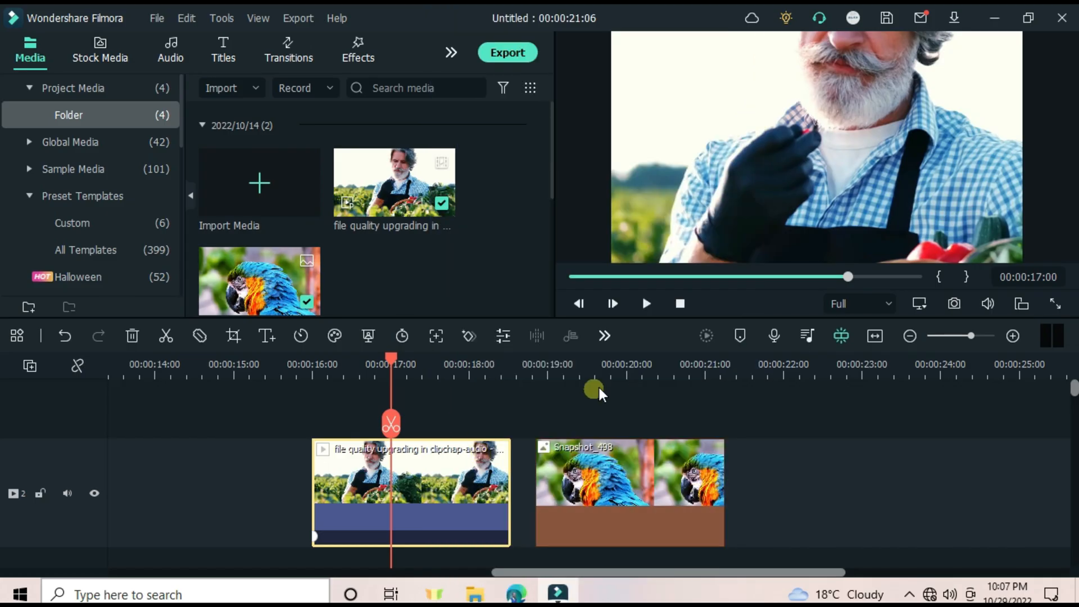
{"action": "right_click", "coordinate": [628, 492]}
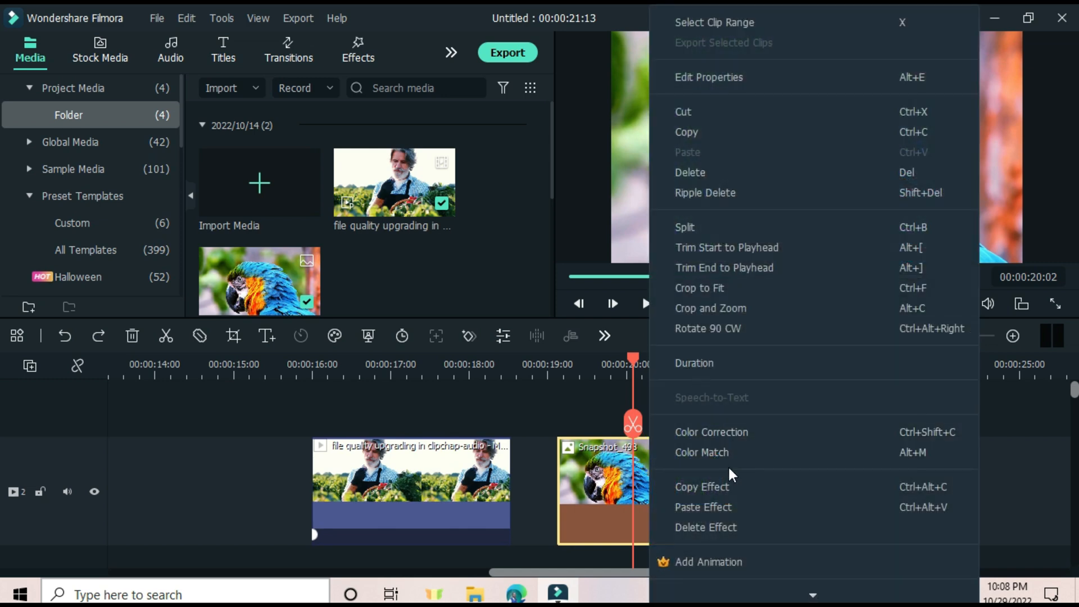
{"action": "left_click", "coordinate": [701, 486]}
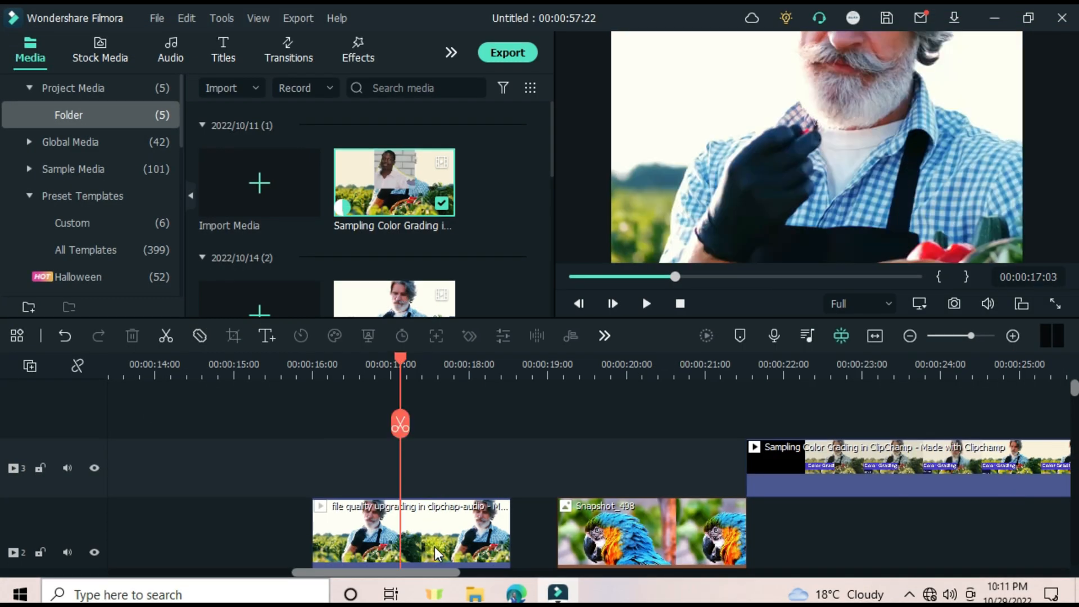
Step: Bring up the farmer clip's context actions on the timeline
{"action": "right_click", "coordinate": [411, 533]}
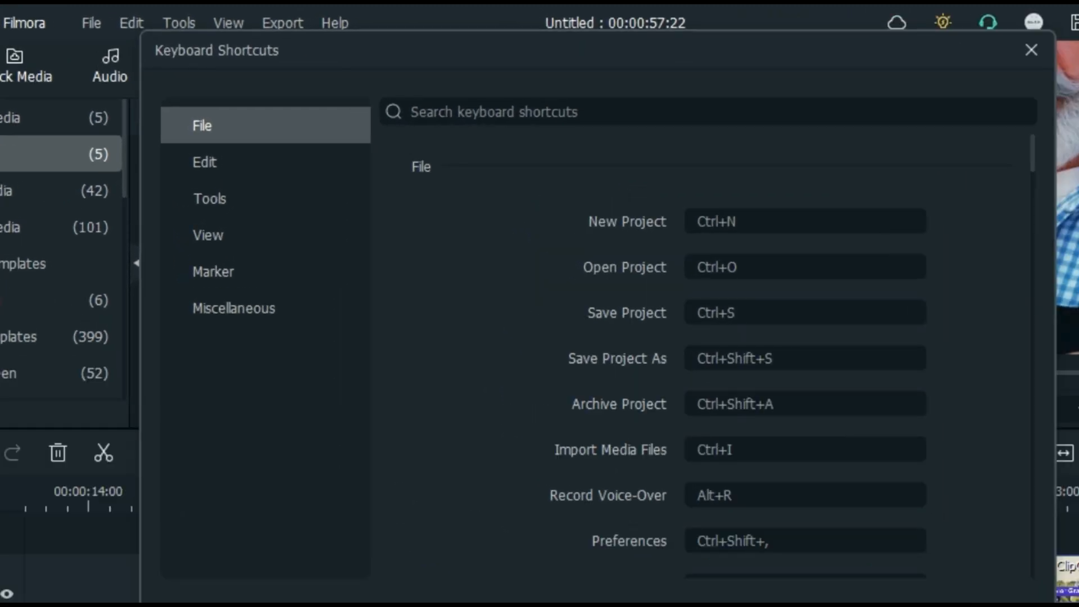
Step: Find the Exit command in Keyboard Shortcuts and reassign it to Z
{"action": "left_click", "coordinate": [211, 198]}
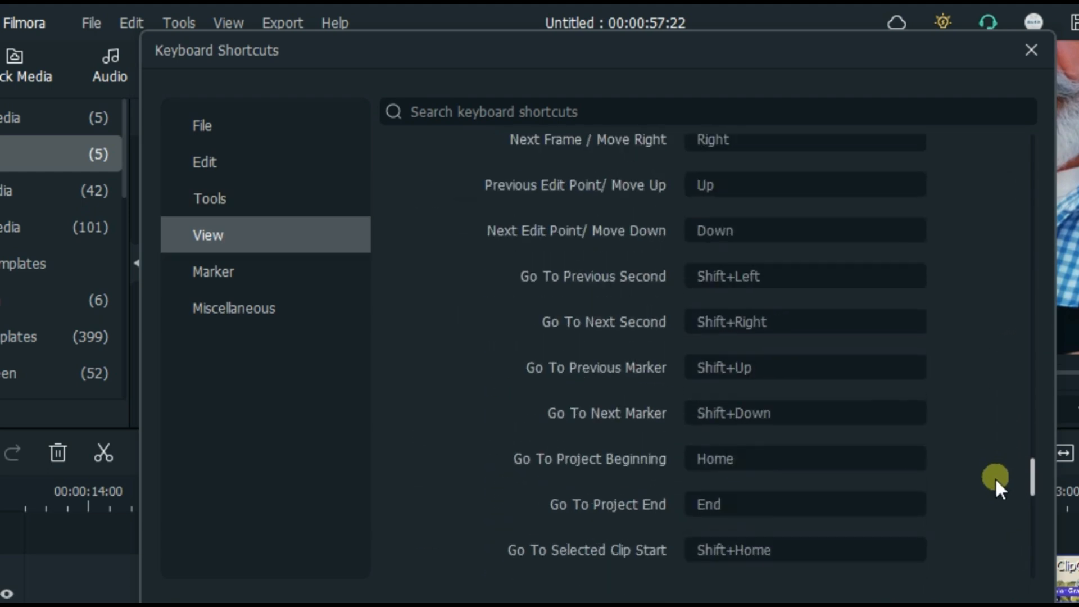
{"action": "type", "text": "EXIT"}
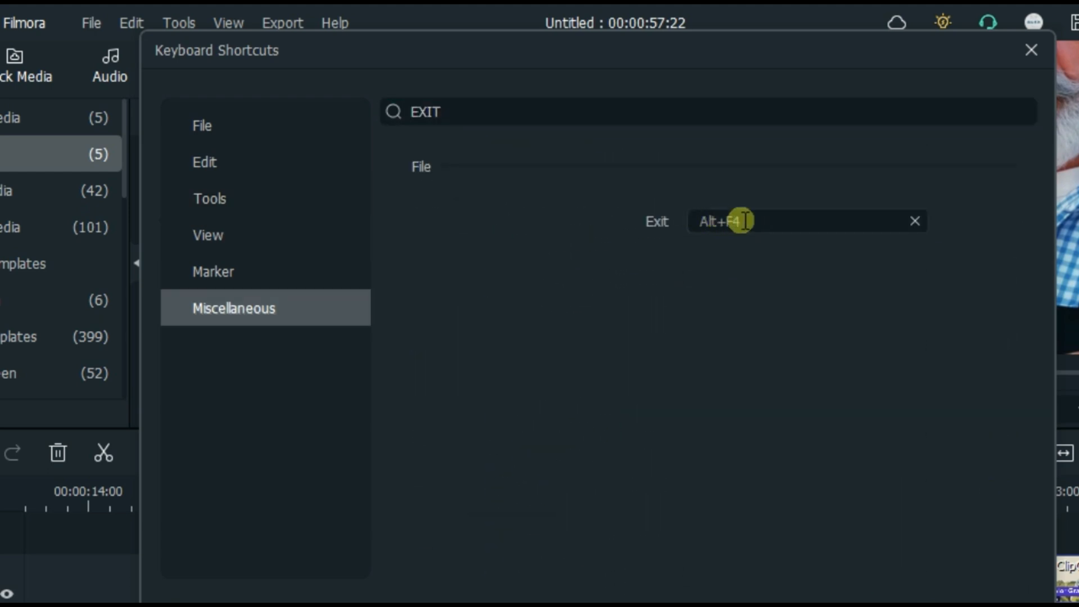
{"action": "type", "text": "Z"}
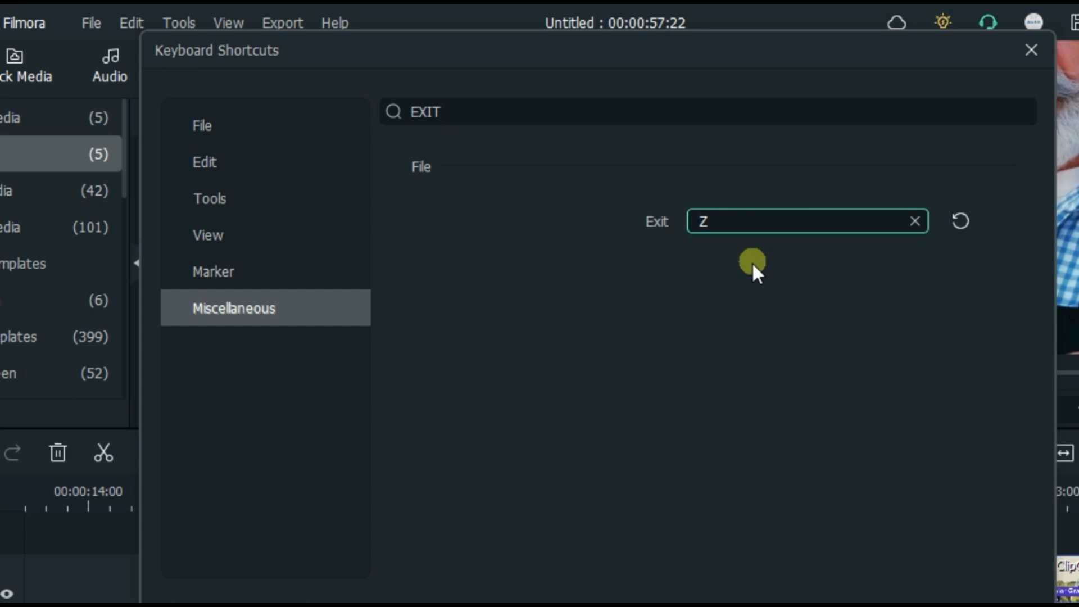
{"action": "left_click", "coordinate": [1031, 49]}
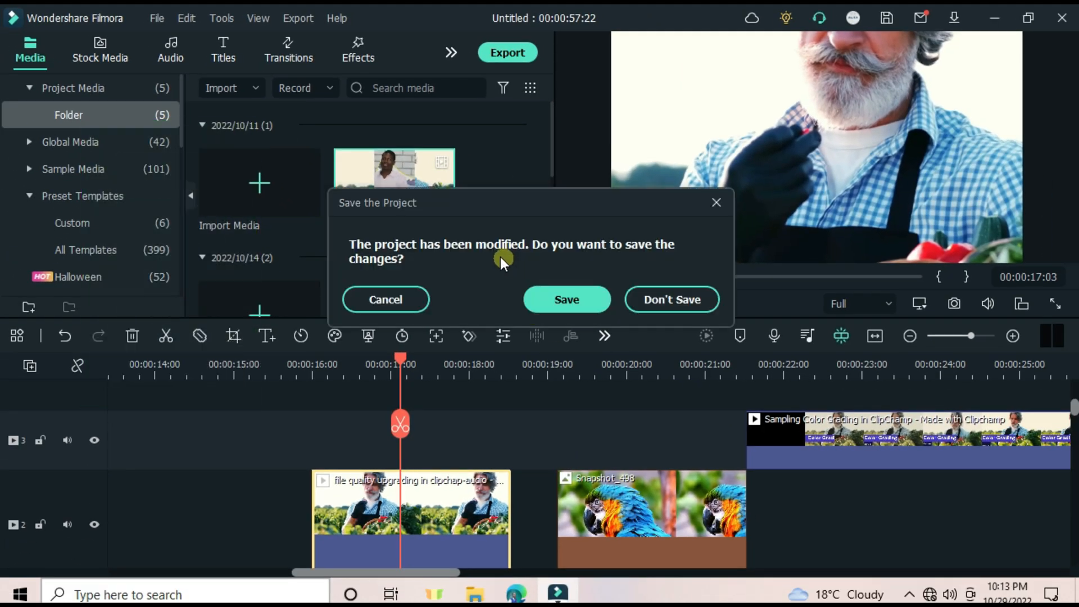
{"action": "mouse_move", "coordinate": [567, 299]}
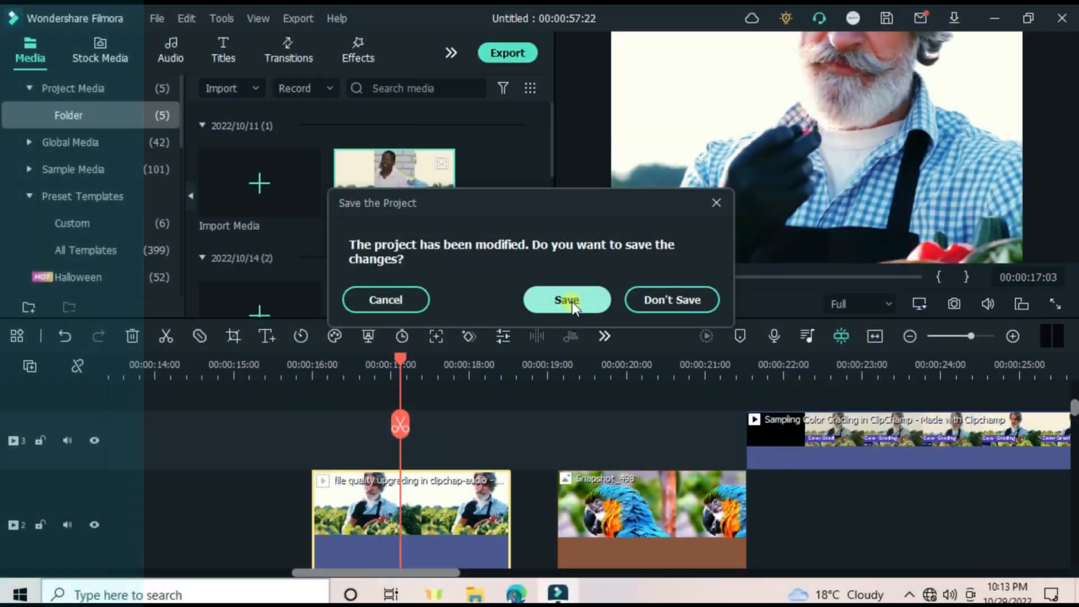